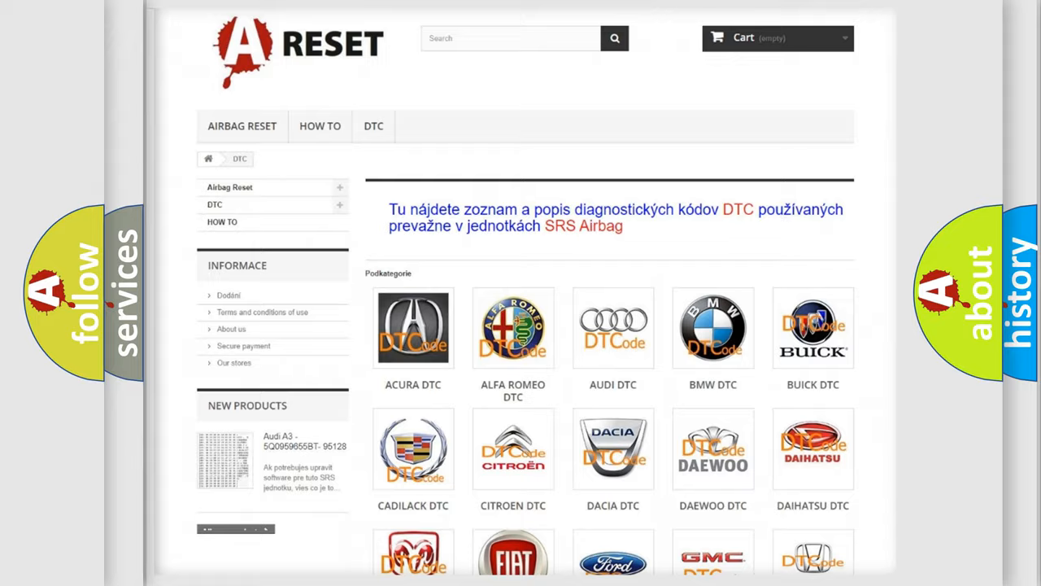
# Reach the GMC DTC page from the category list and browse its code subcategories
pyautogui.scroll(-3)
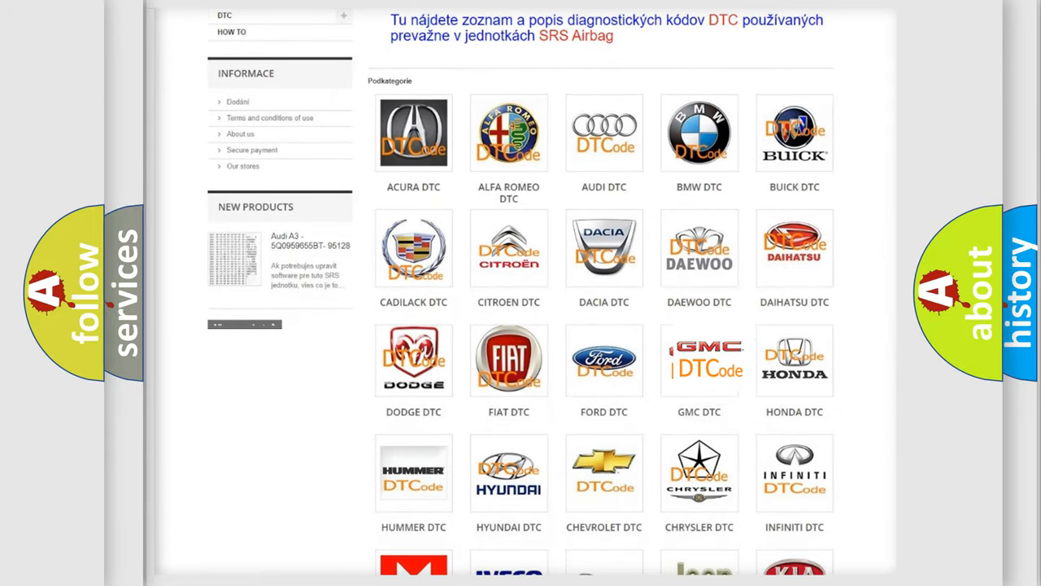
pyautogui.click(700, 359)
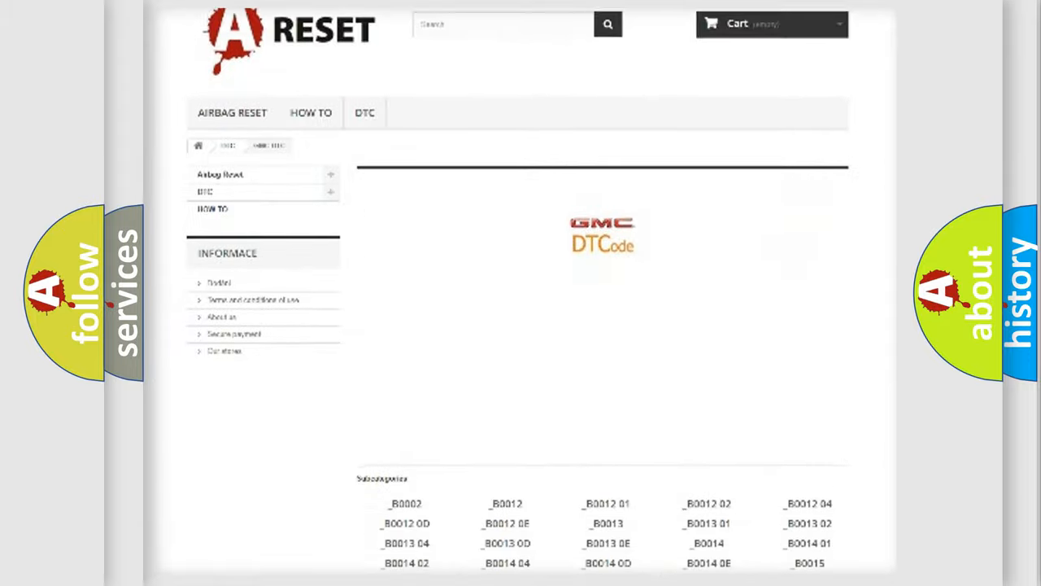
pyautogui.scroll(-3)
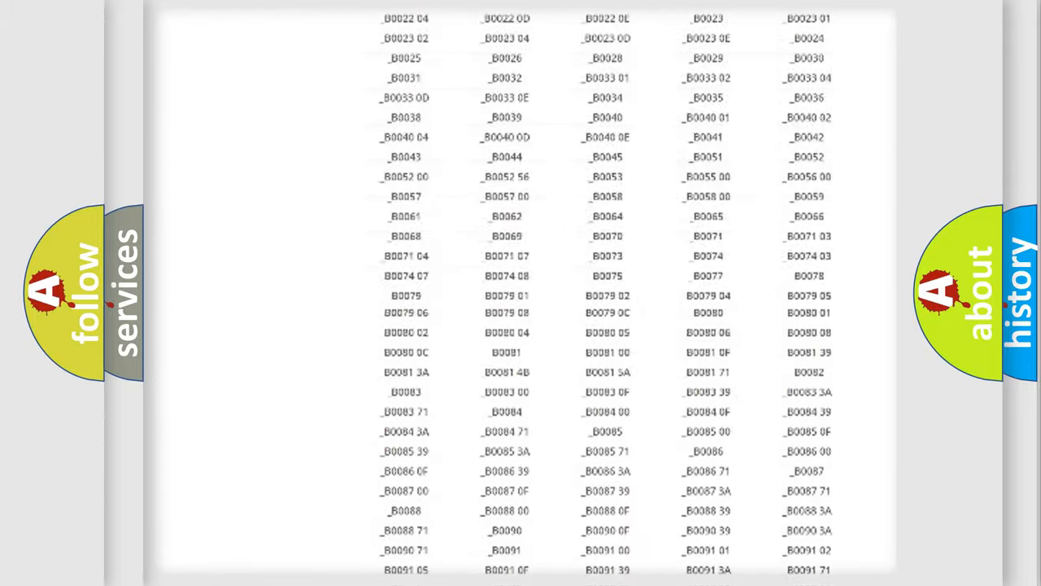